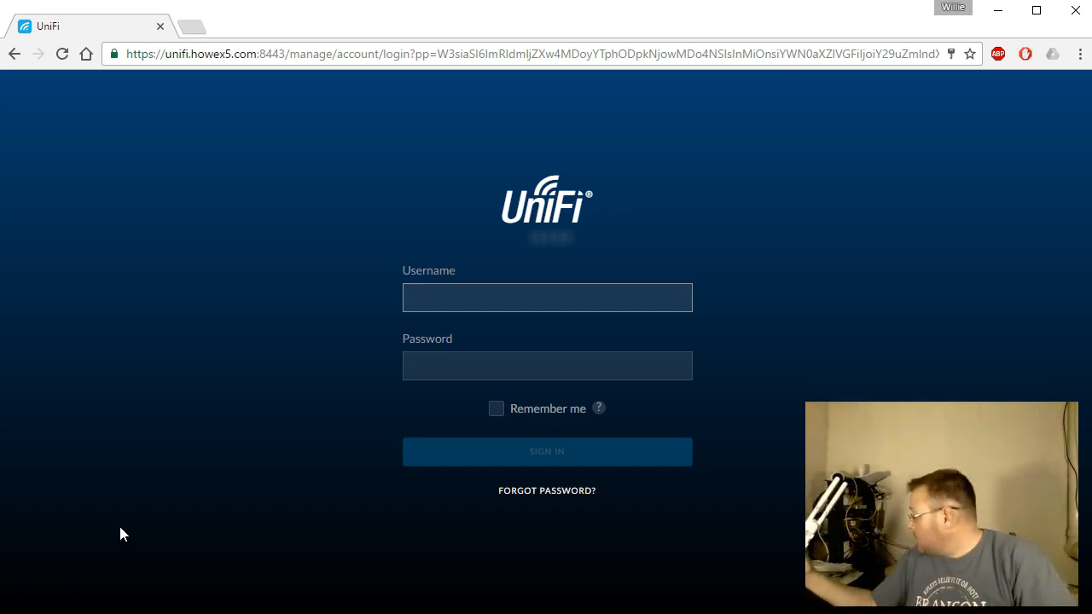
Sign in to the controller with username 'whowe' and its password
{"action": "left_click", "coordinate": [547, 297]}
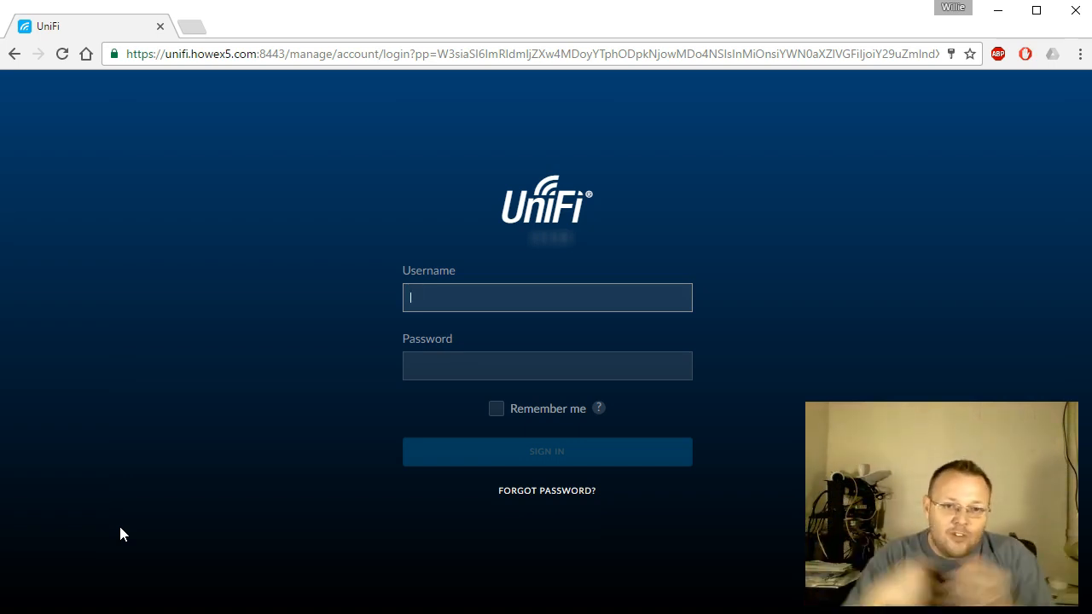
{"action": "type", "text": "whowe"}
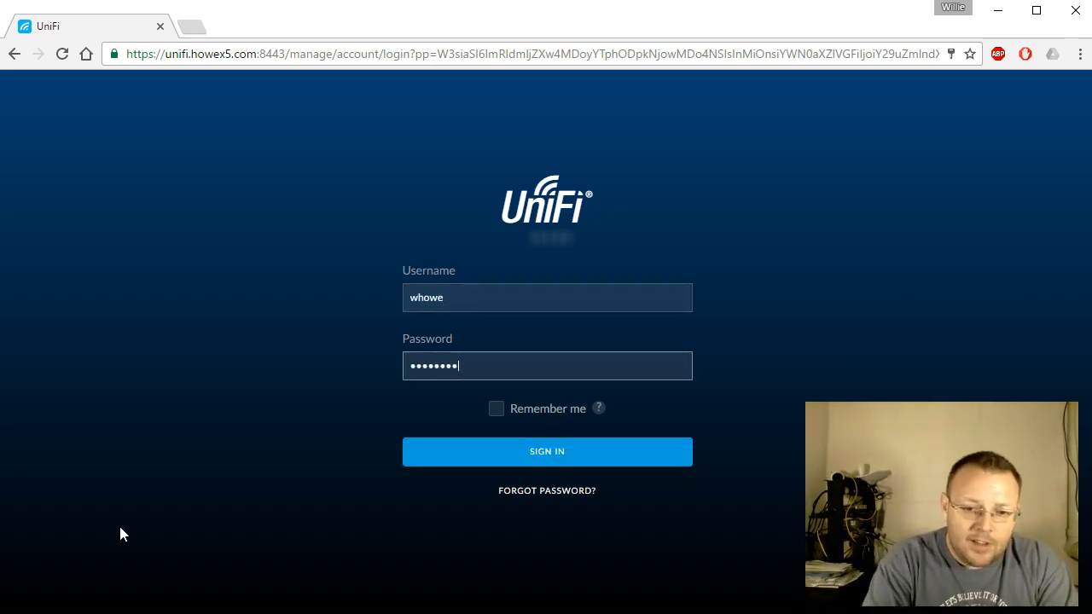
{"action": "left_click", "coordinate": [547, 452]}
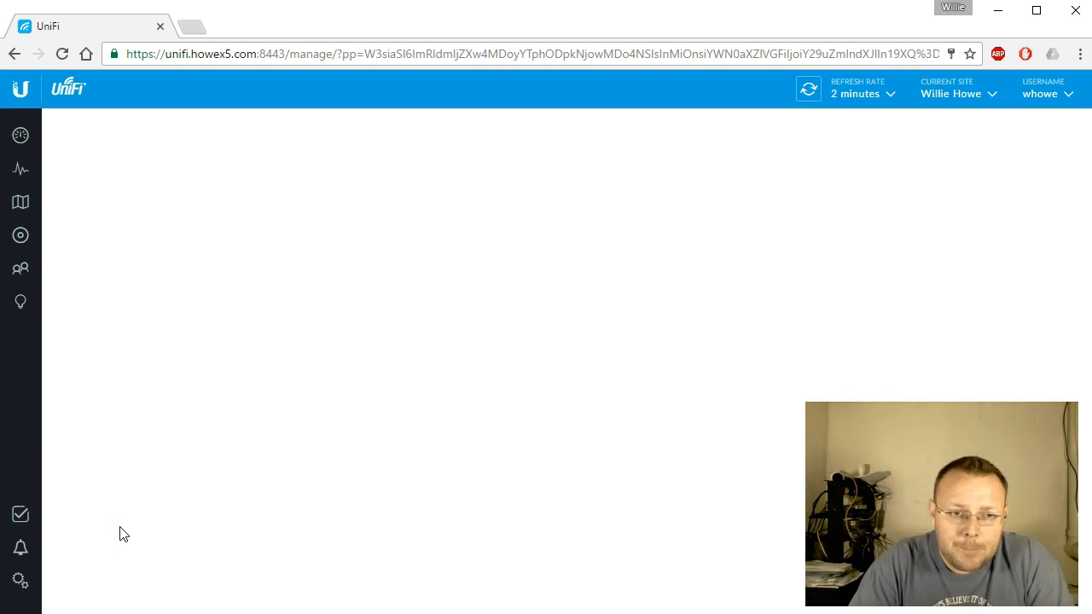
Show the site's network device list with the pending AP-AC-Mesh at 192.168.66.166
{"action": "left_click", "coordinate": [24, 135]}
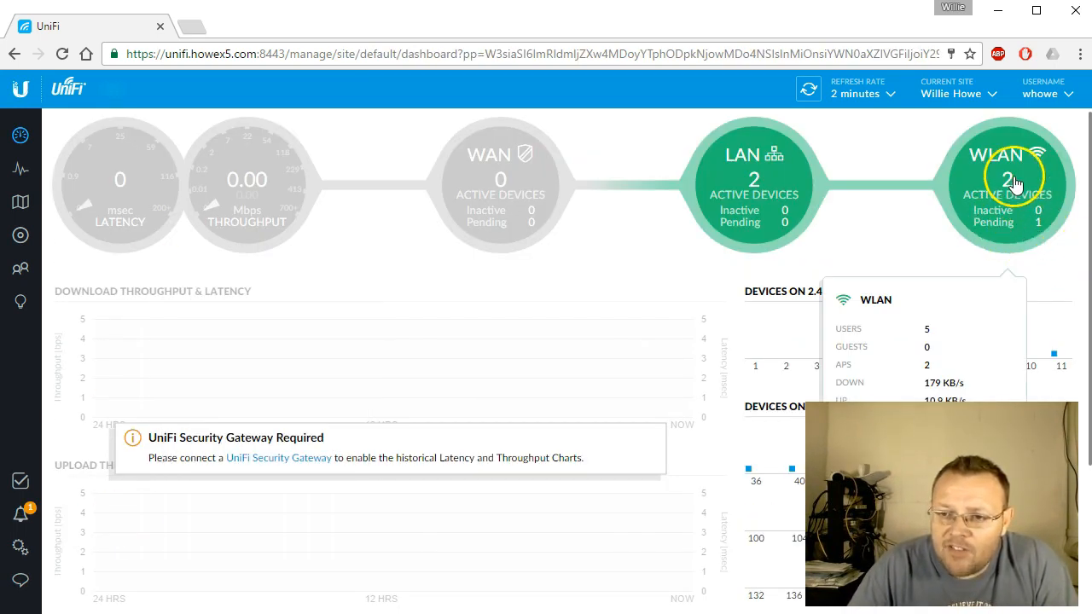
{"action": "mouse_move", "coordinate": [1009, 196]}
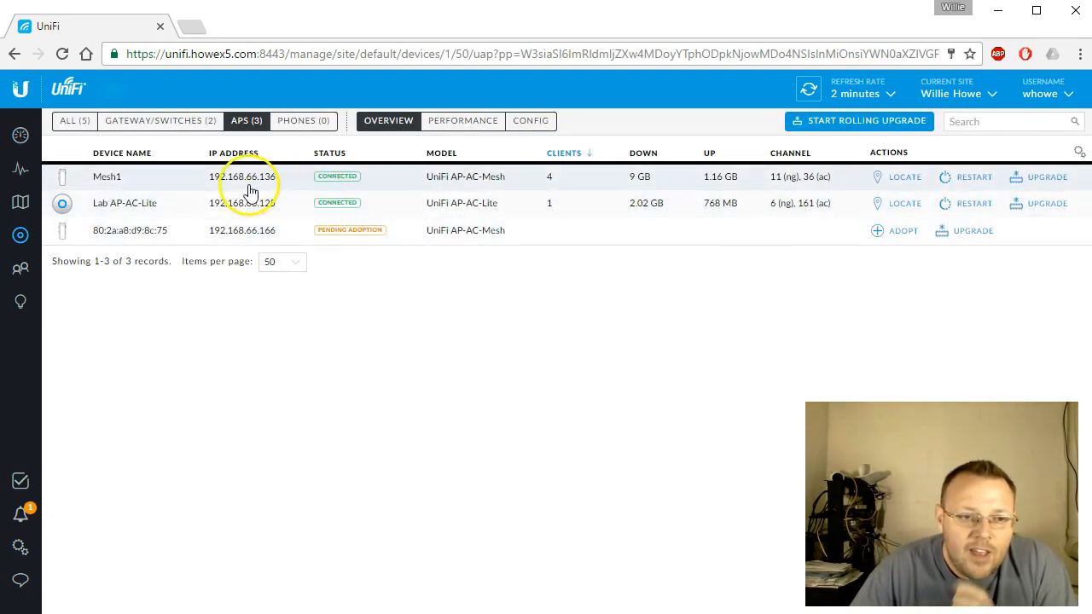
{"action": "mouse_move", "coordinate": [556, 192]}
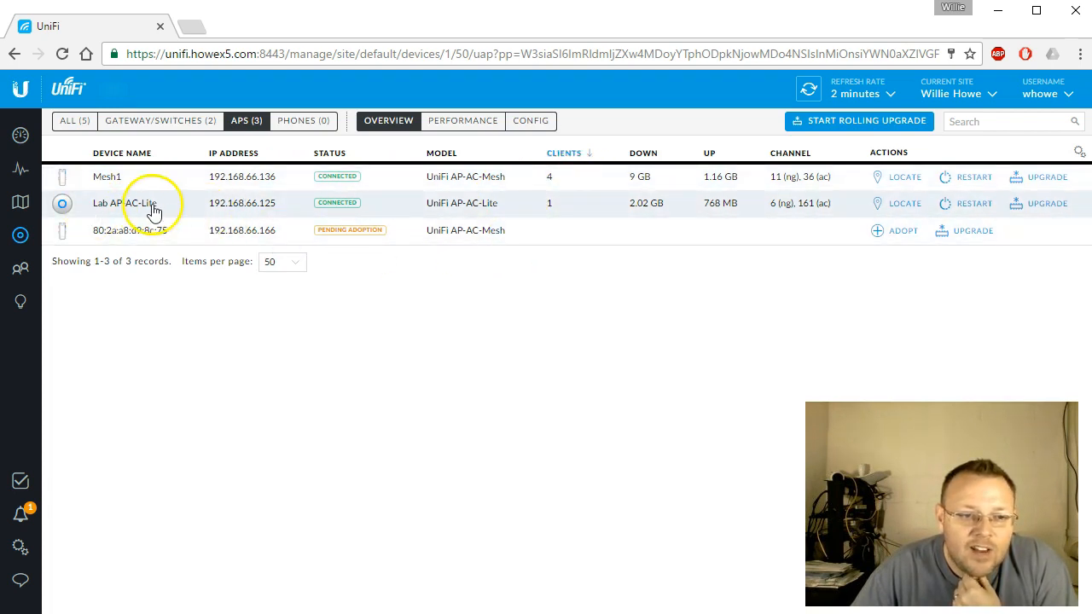
{"action": "mouse_move", "coordinate": [564, 215]}
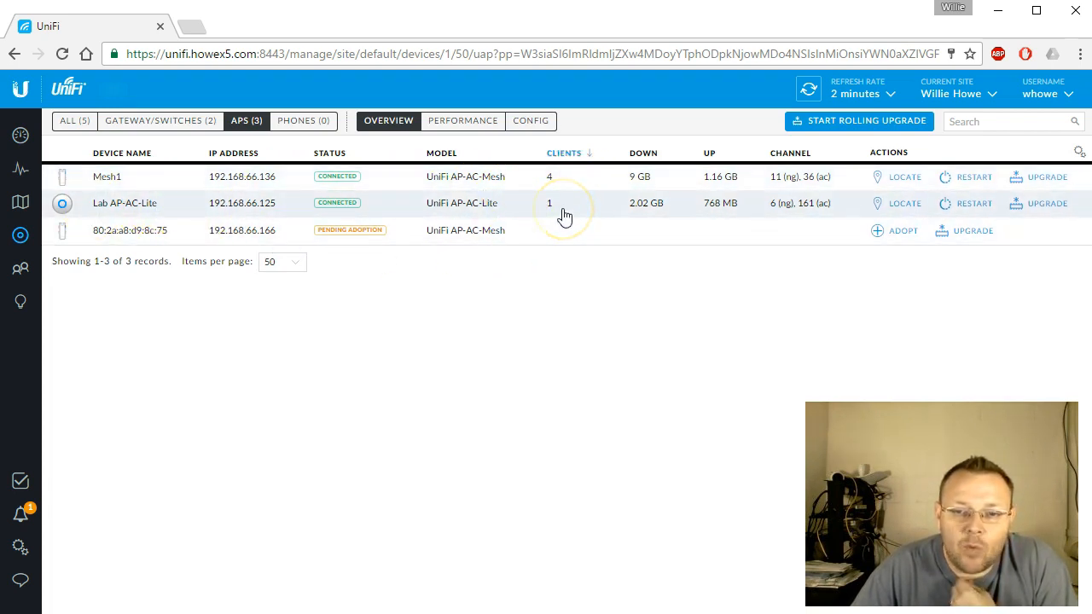
{"action": "mouse_move", "coordinate": [286, 213]}
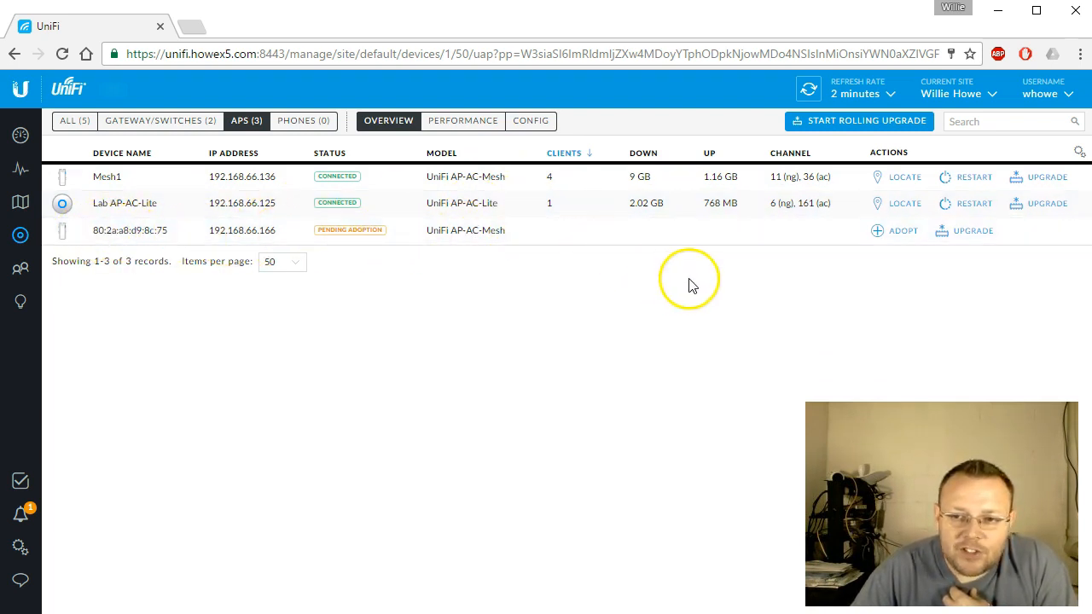
Adopt the pending AP-AC-Mesh at 192.168.66.166 so it begins provisioning
{"action": "left_click", "coordinate": [902, 230]}
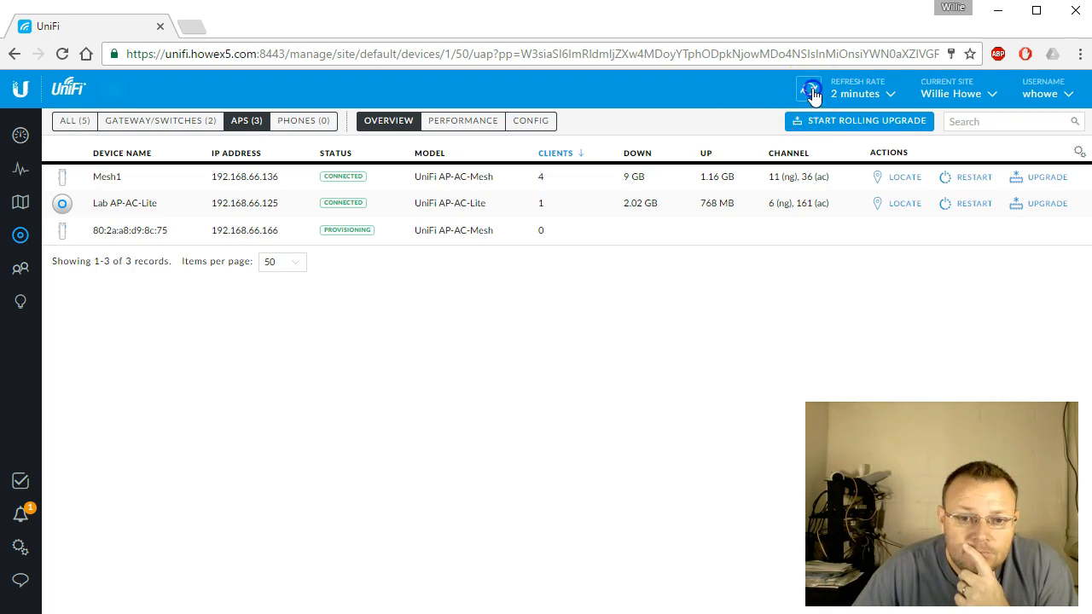
{"action": "mouse_move", "coordinate": [770, 119]}
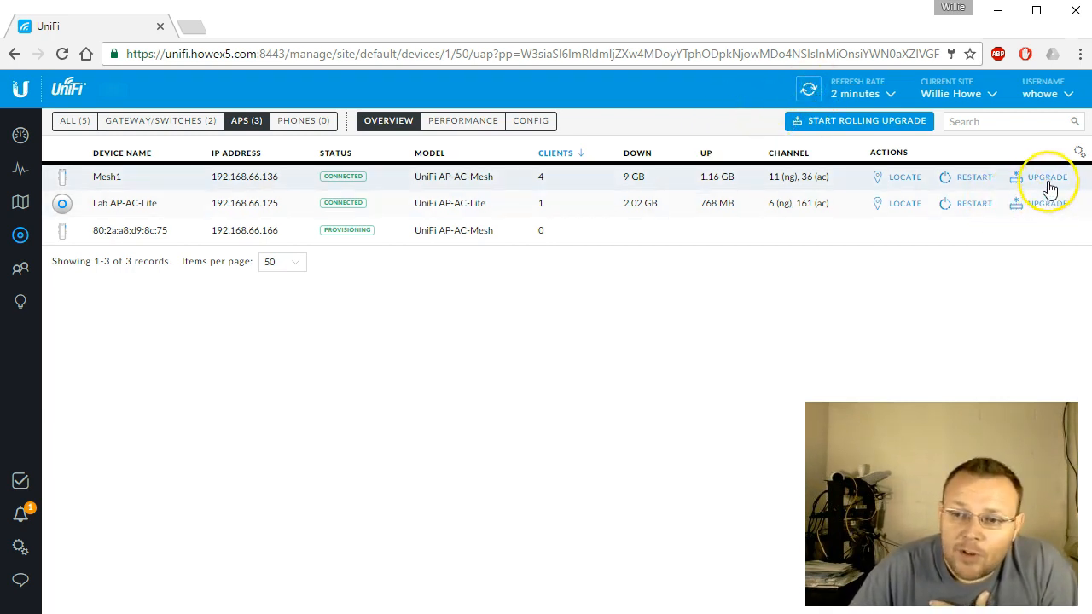
{"action": "mouse_move", "coordinate": [1049, 210]}
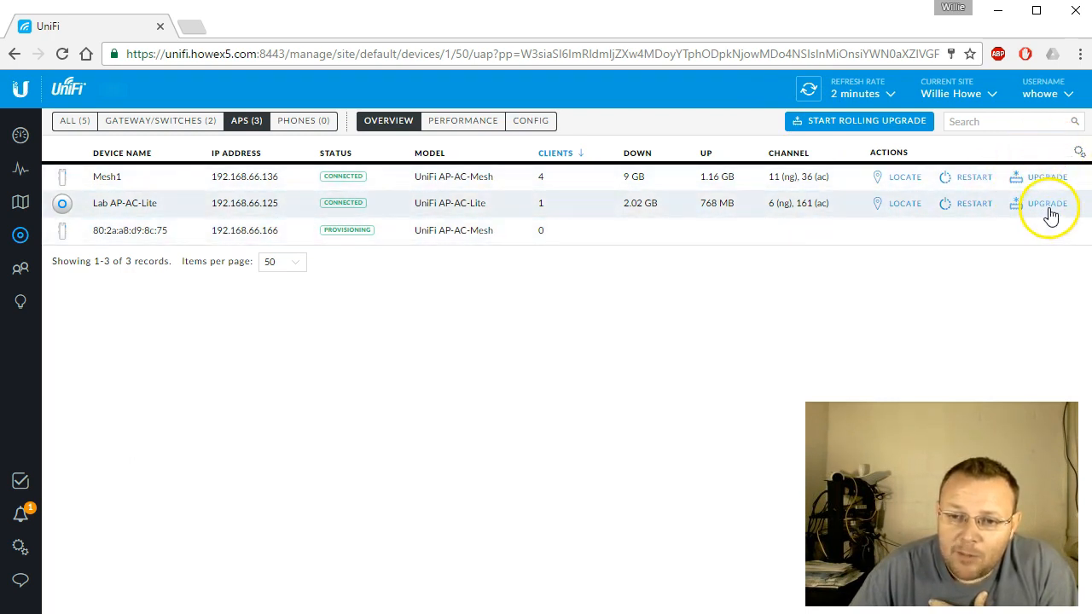
{"action": "mouse_move", "coordinate": [1043, 215]}
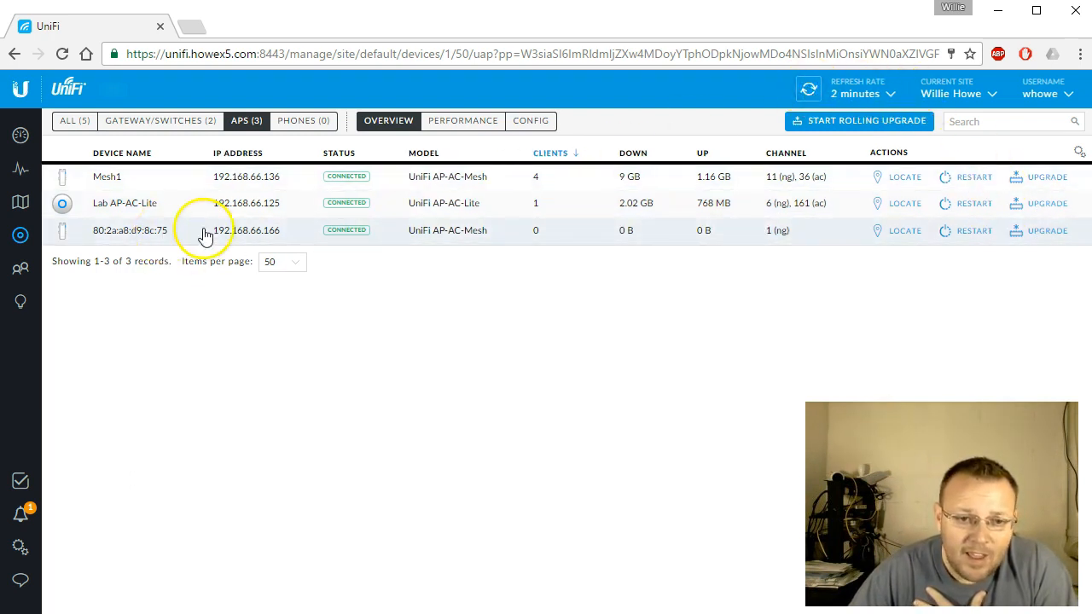
{"action": "mouse_move", "coordinate": [451, 253]}
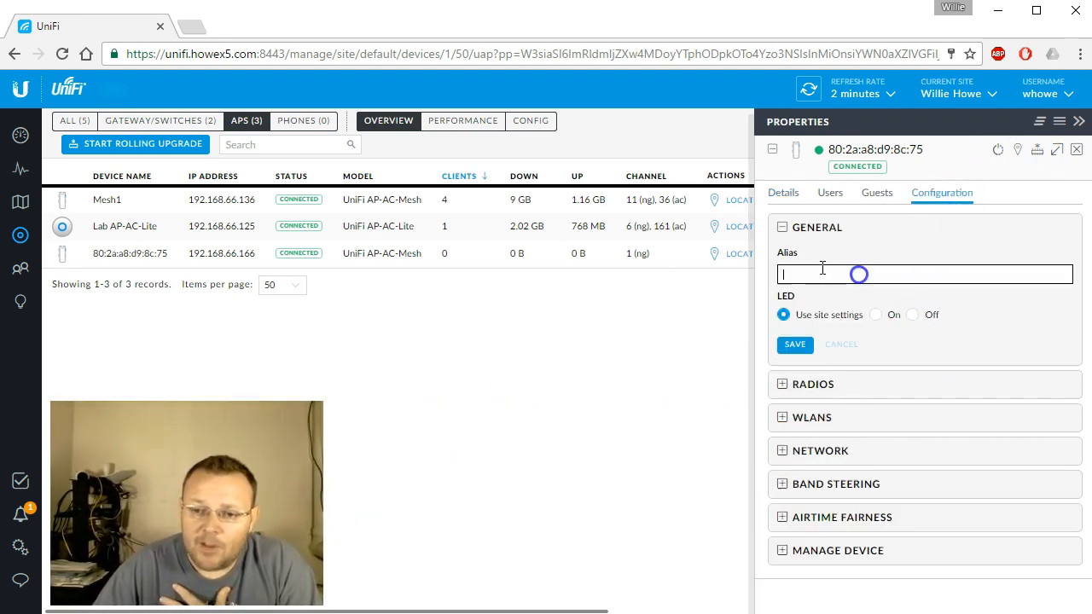
Set the new access point's alias to Mesh2 and save it
{"action": "type", "text": "Mesh2"}
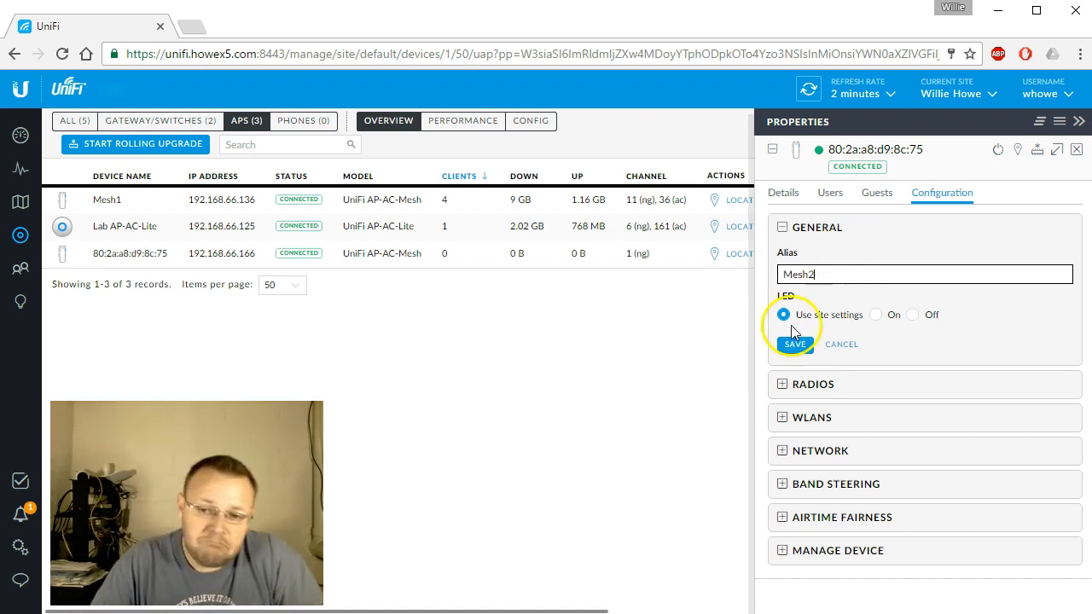
{"action": "left_click", "coordinate": [795, 344]}
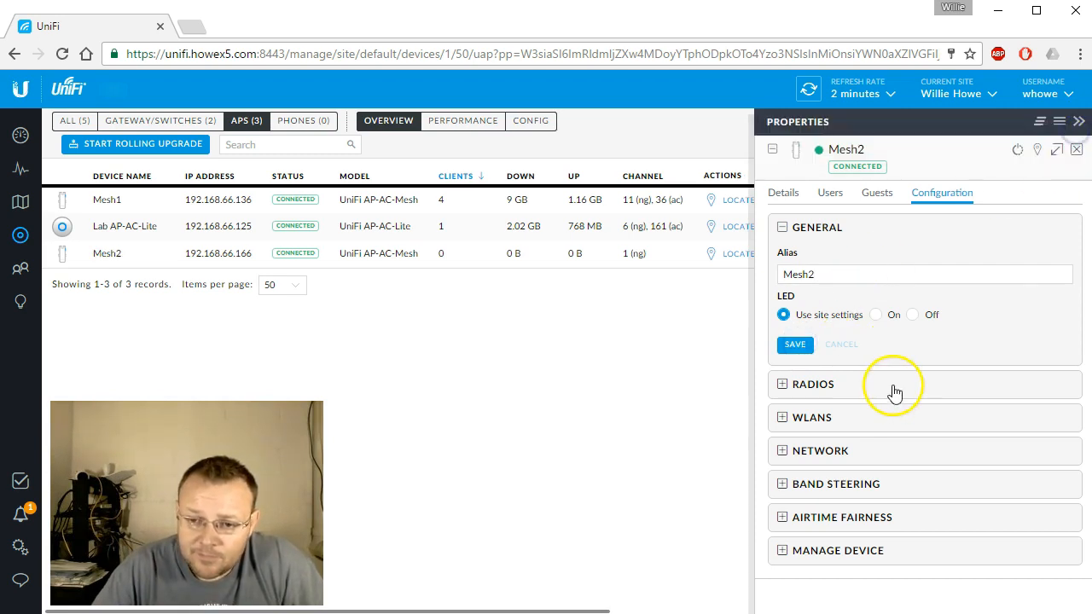
Review Mesh2's details including the 11N/B/G radio statistics, then its connected users list
{"action": "left_click", "coordinate": [783, 192]}
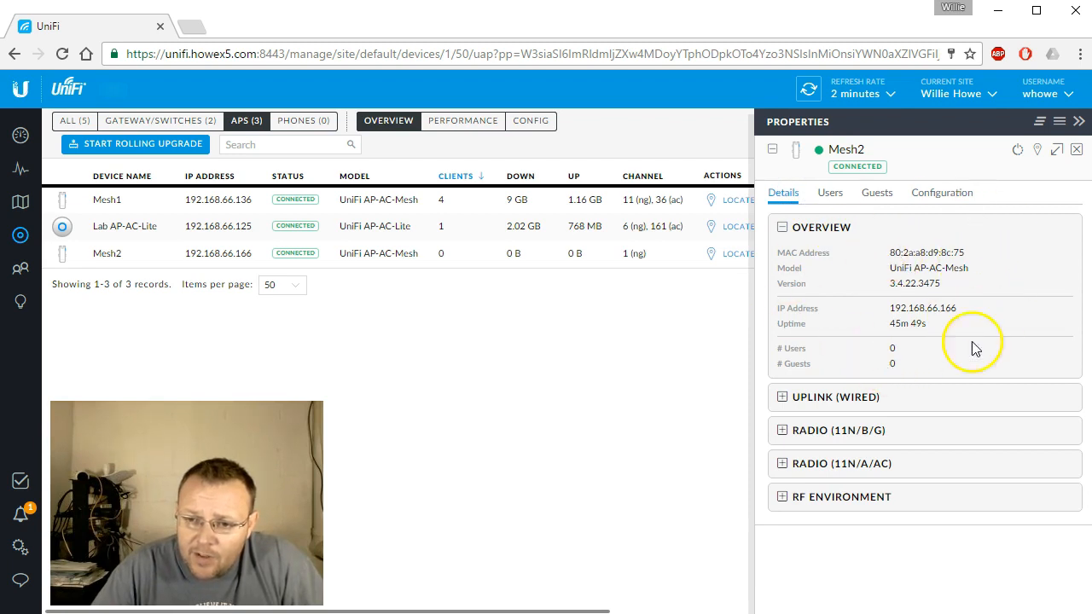
{"action": "mouse_move", "coordinate": [902, 330]}
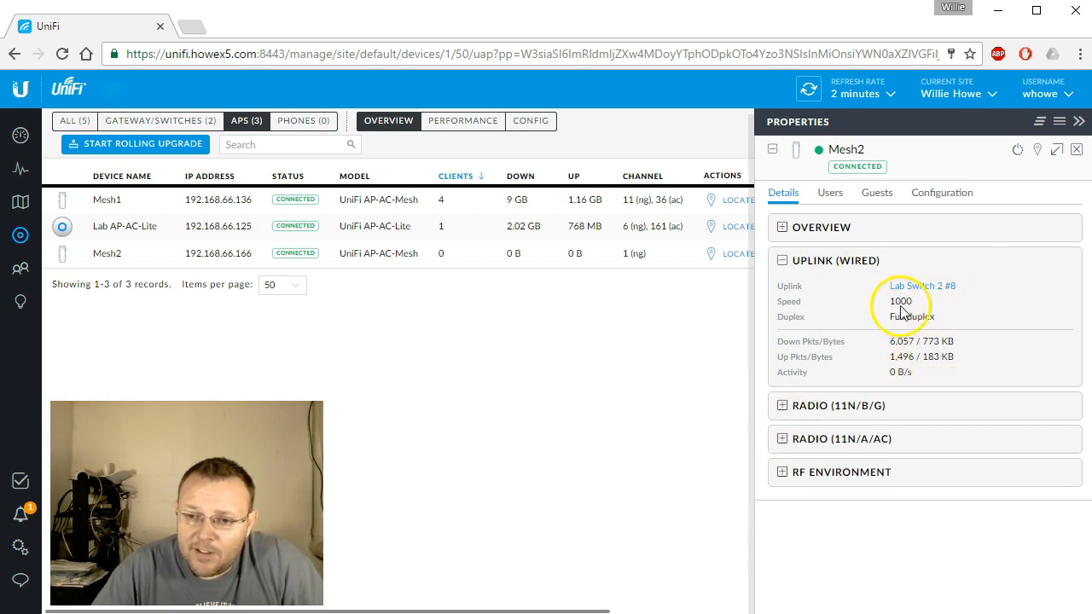
{"action": "mouse_move", "coordinate": [944, 303]}
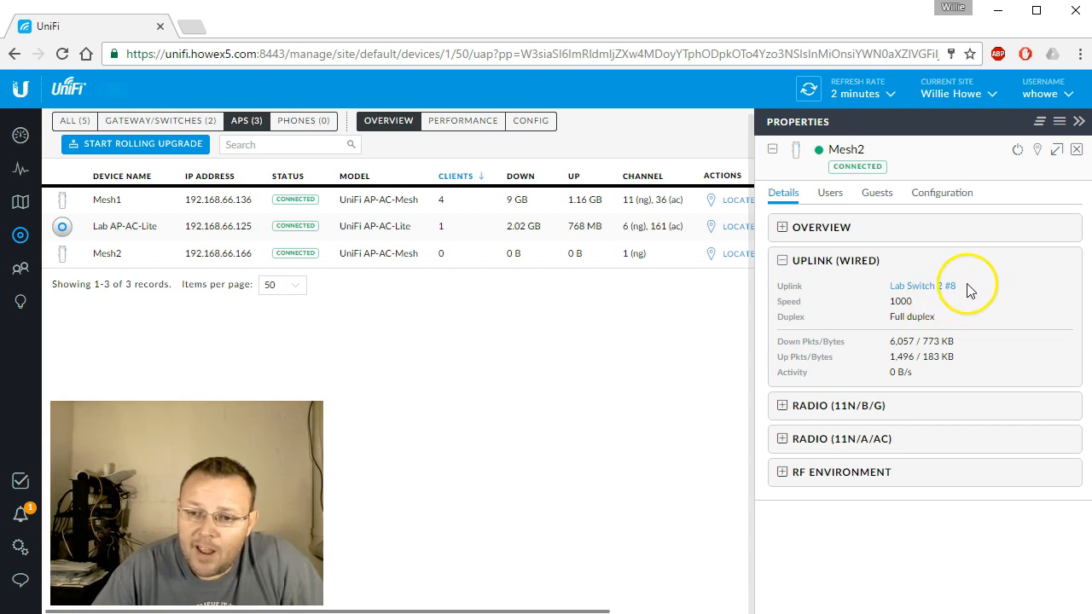
{"action": "mouse_move", "coordinate": [797, 313]}
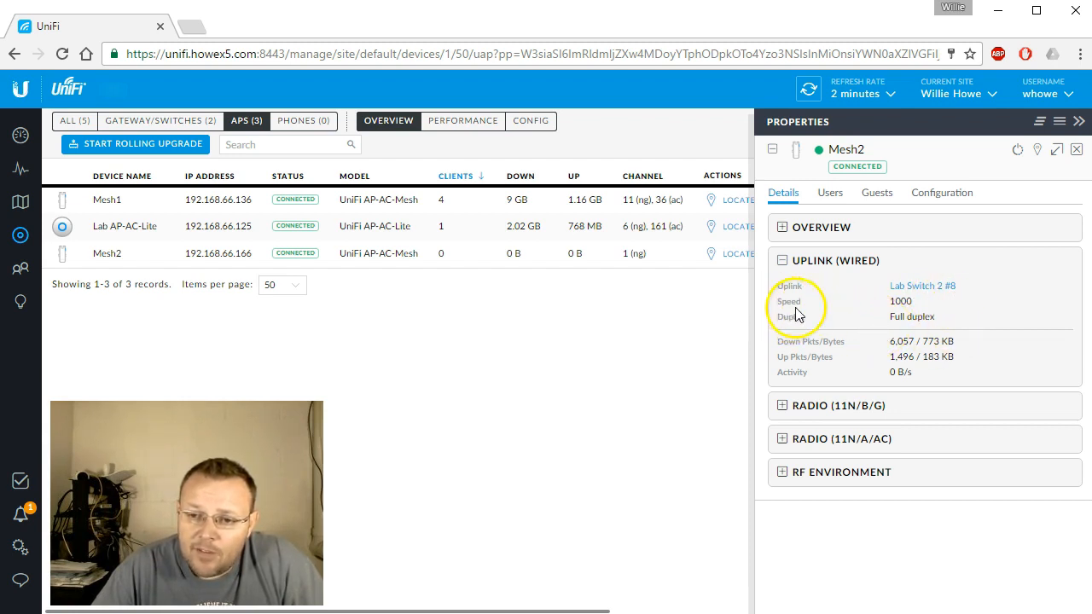
{"action": "mouse_move", "coordinate": [958, 414]}
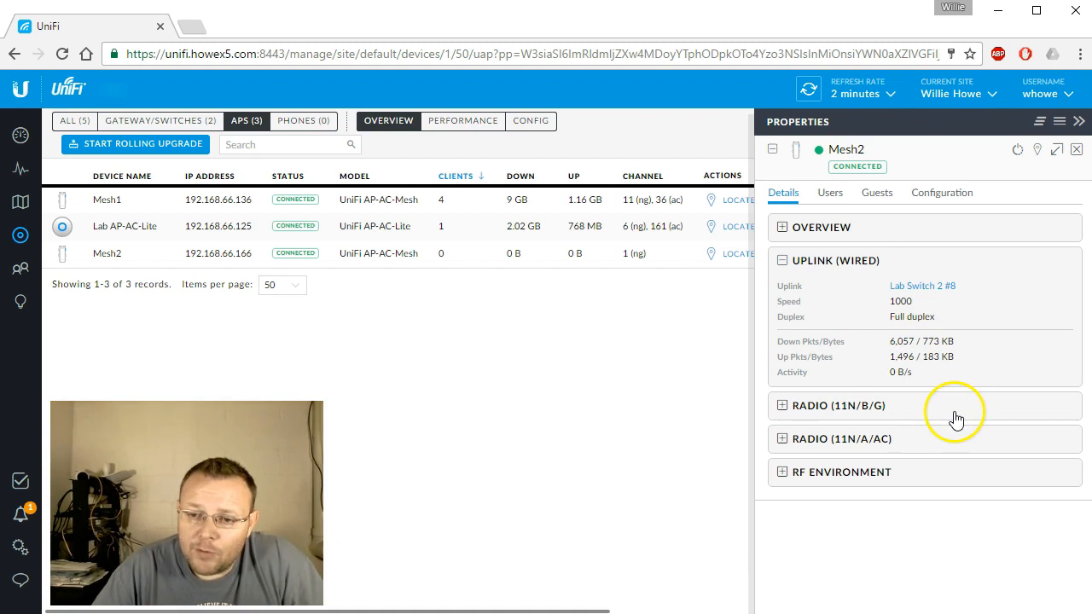
{"action": "left_click", "coordinate": [838, 405]}
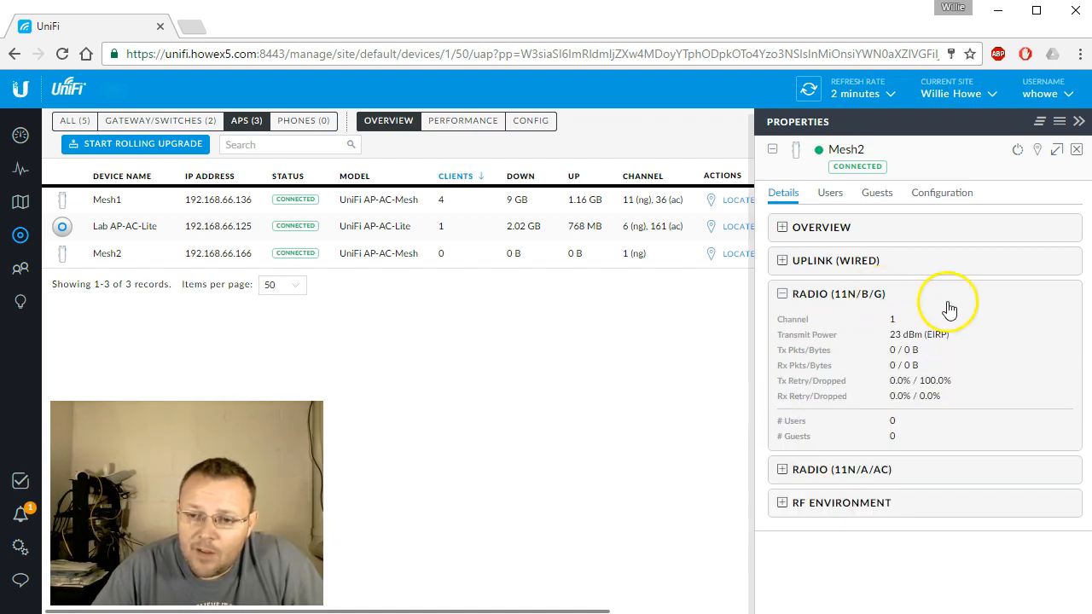
{"action": "mouse_move", "coordinate": [939, 327]}
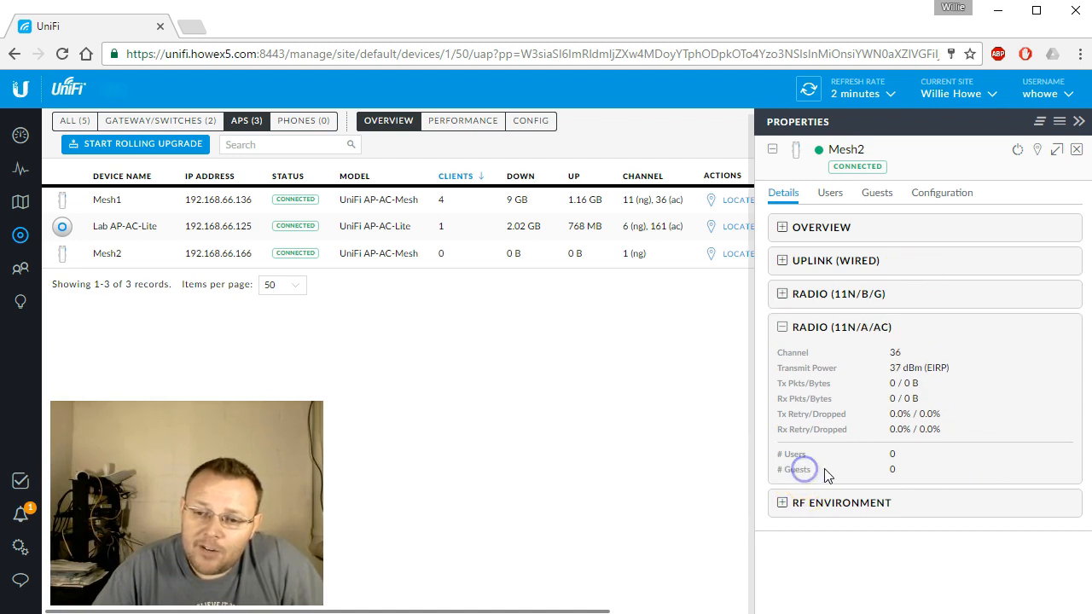
{"action": "mouse_move", "coordinate": [923, 390]}
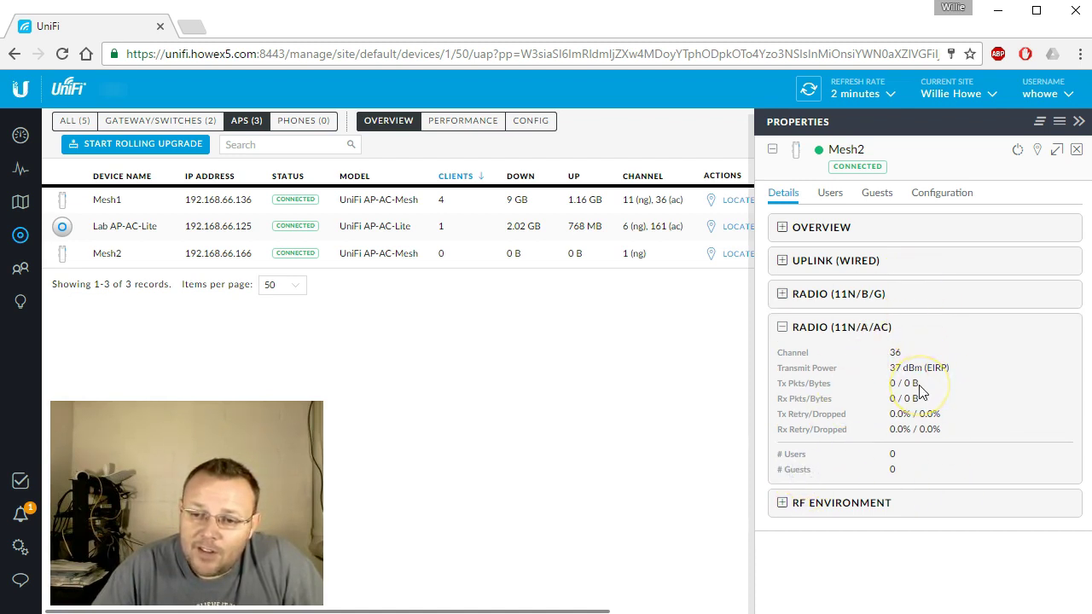
{"action": "mouse_move", "coordinate": [829, 510]}
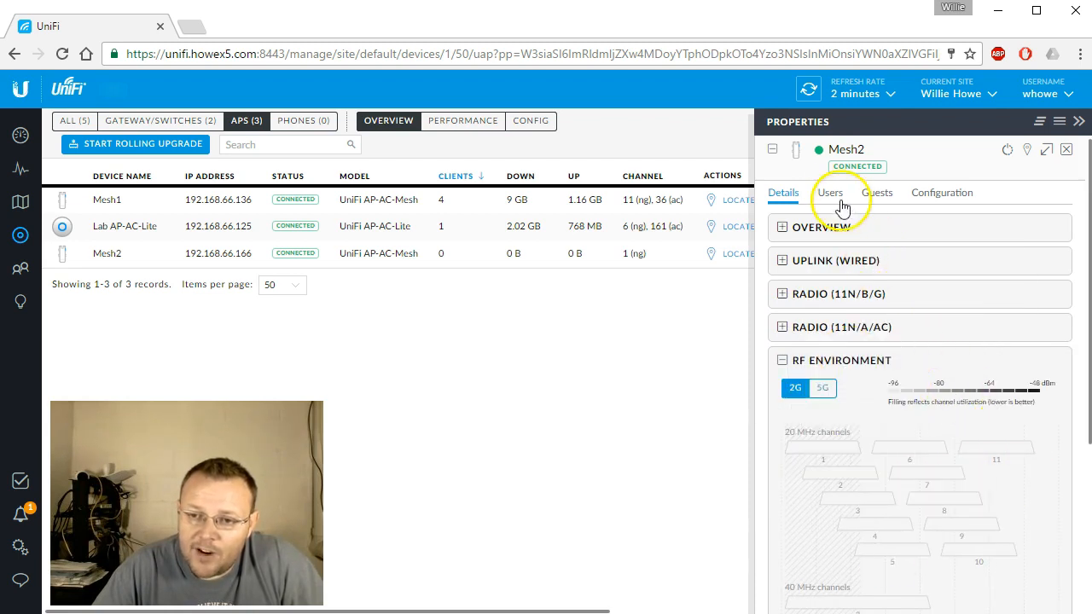
{"action": "left_click", "coordinate": [826, 192]}
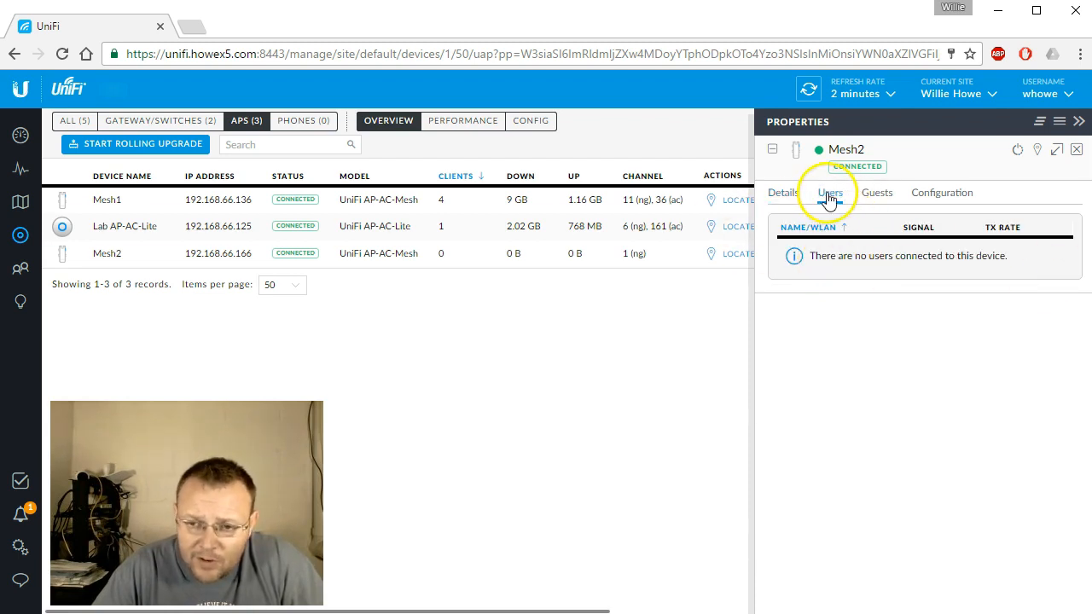
{"action": "left_click", "coordinate": [941, 192]}
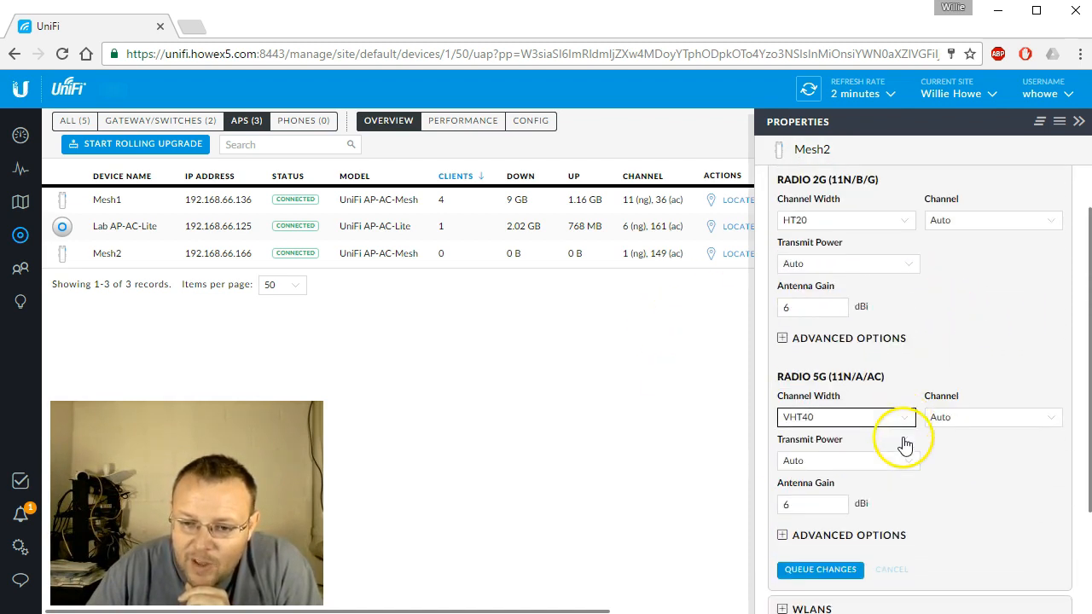
Scroll through Mesh2's Radios configuration for the 5G VHT40 width and auto channel settings
{"action": "scroll", "scroll_direction": "down", "scroll_amount": 3}
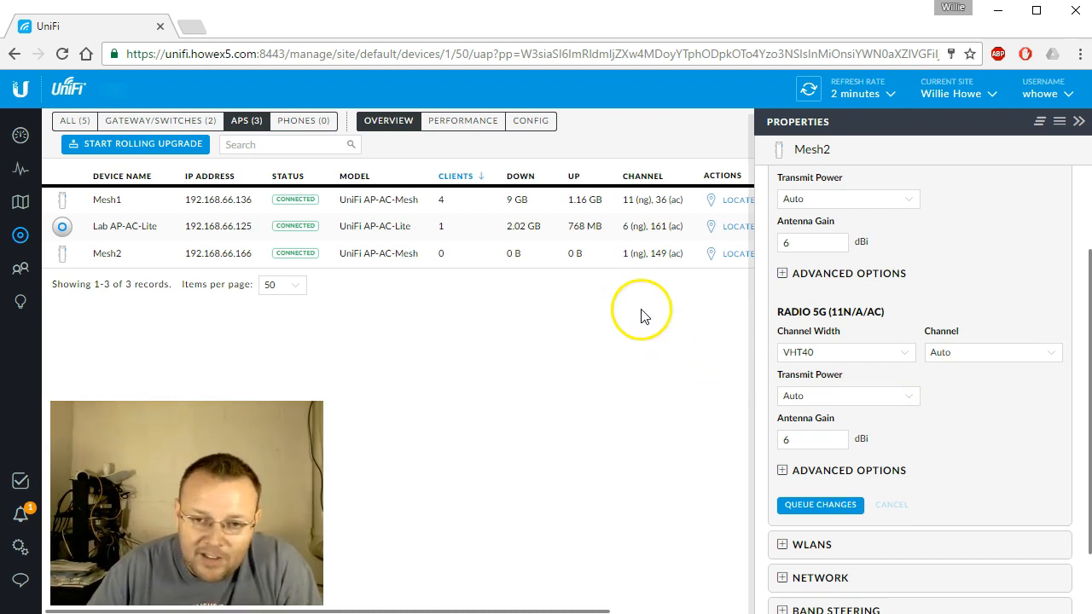
{"action": "mouse_move", "coordinate": [647, 278]}
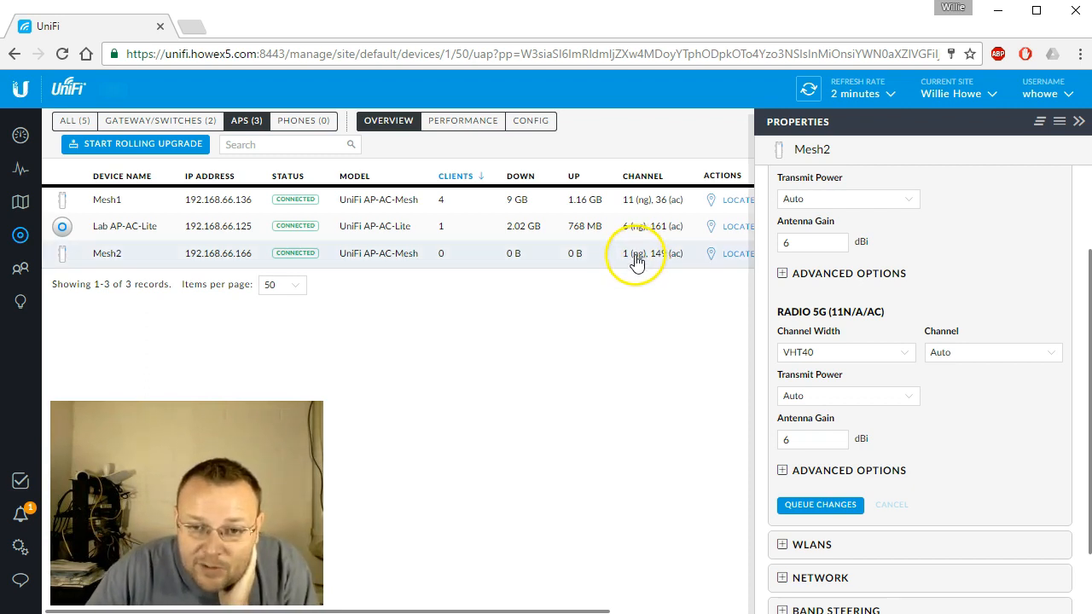
{"action": "mouse_move", "coordinate": [624, 197]}
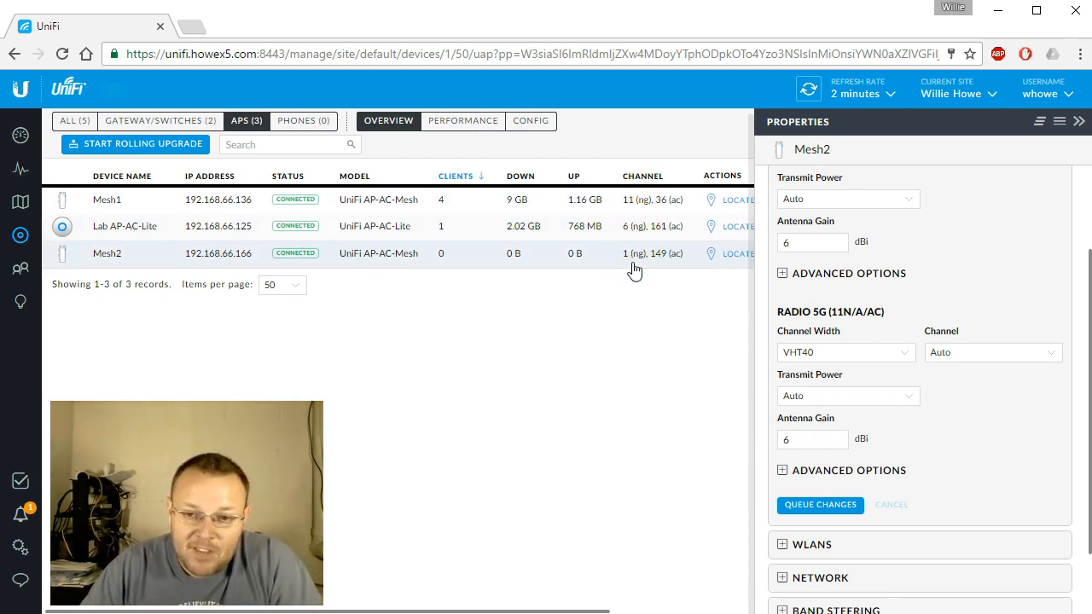
{"action": "scroll", "scroll_direction": "down", "scroll_amount": 3}
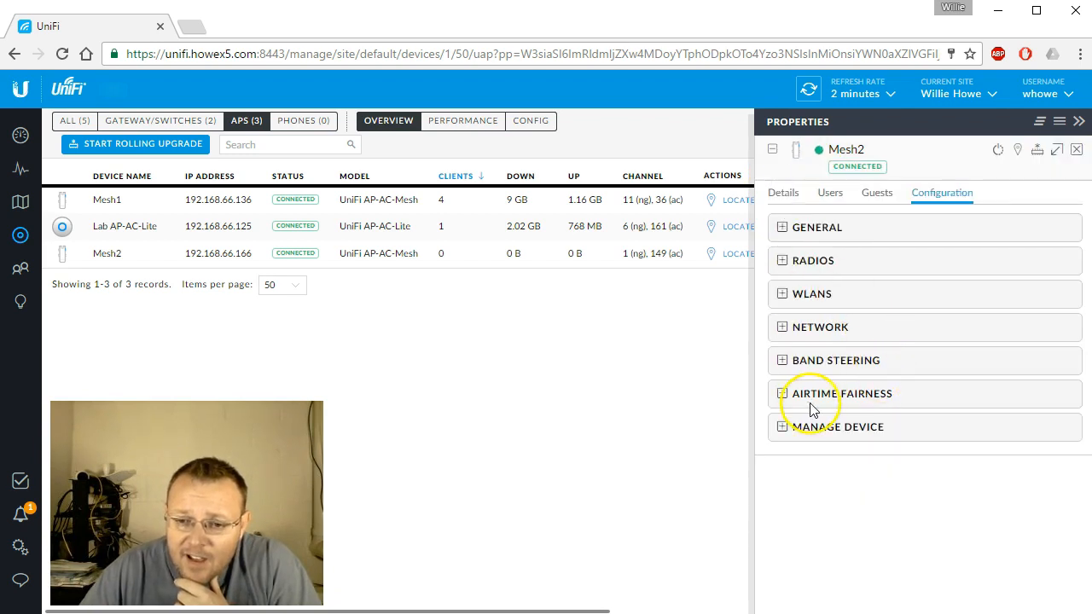
{"action": "mouse_move", "coordinate": [806, 336]}
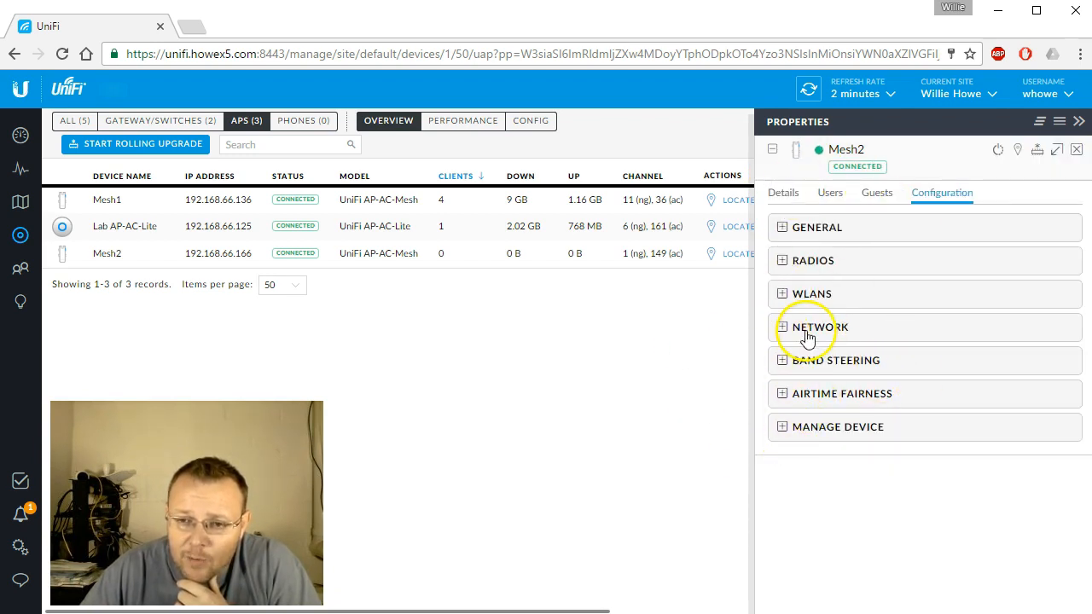
{"action": "mouse_move", "coordinate": [956, 276]}
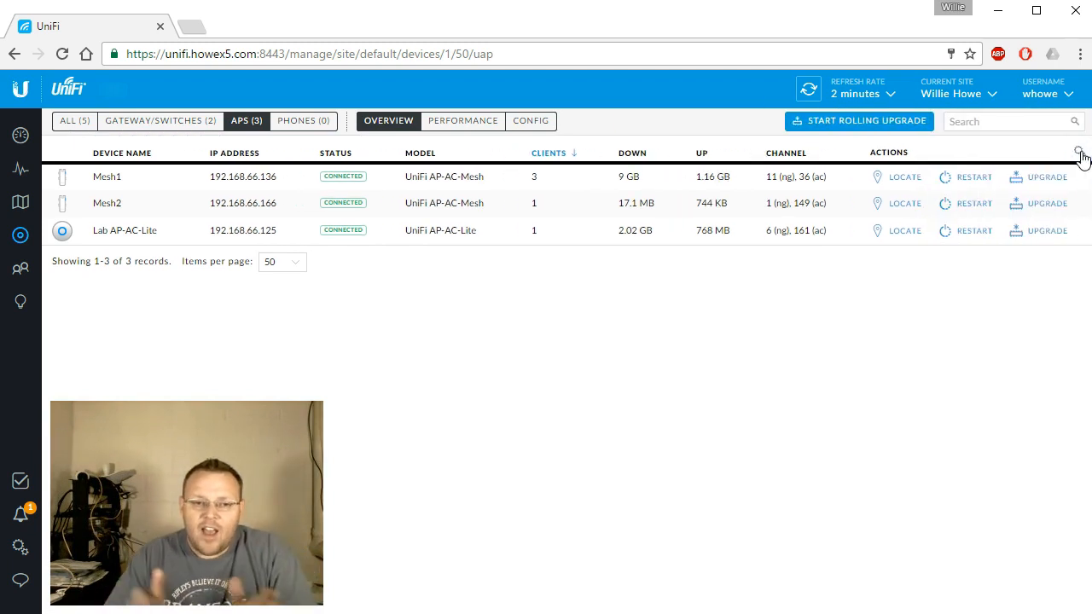
{"action": "mouse_move", "coordinate": [221, 243]}
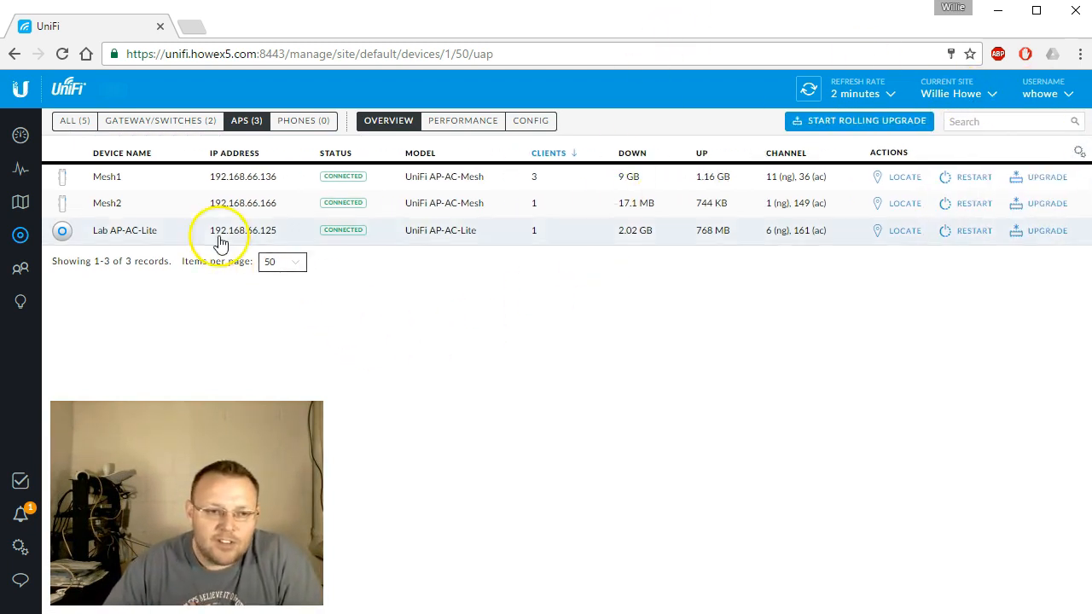
Show Mesh2's users: one FBI_Van client at -58 dBm and 72.2 Mbps
{"action": "left_click", "coordinate": [107, 203]}
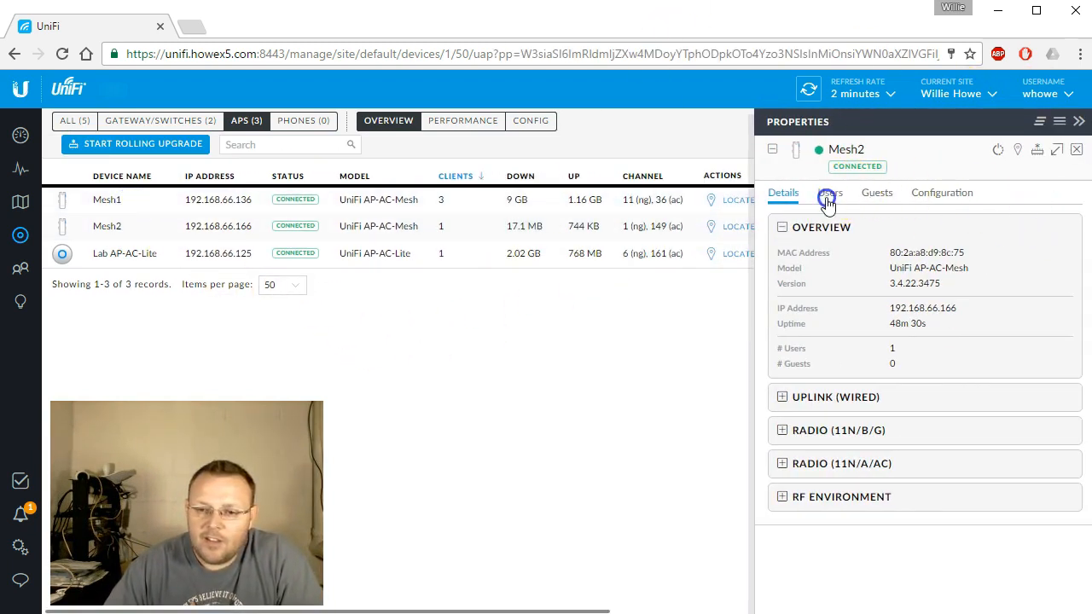
{"action": "left_click", "coordinate": [830, 192]}
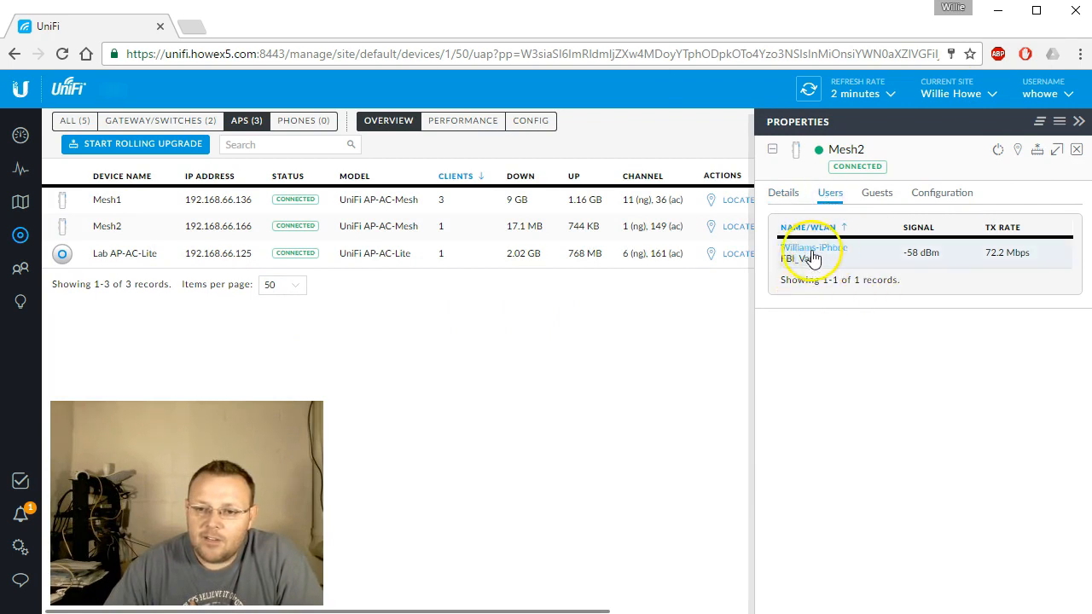
{"action": "mouse_move", "coordinate": [968, 273]}
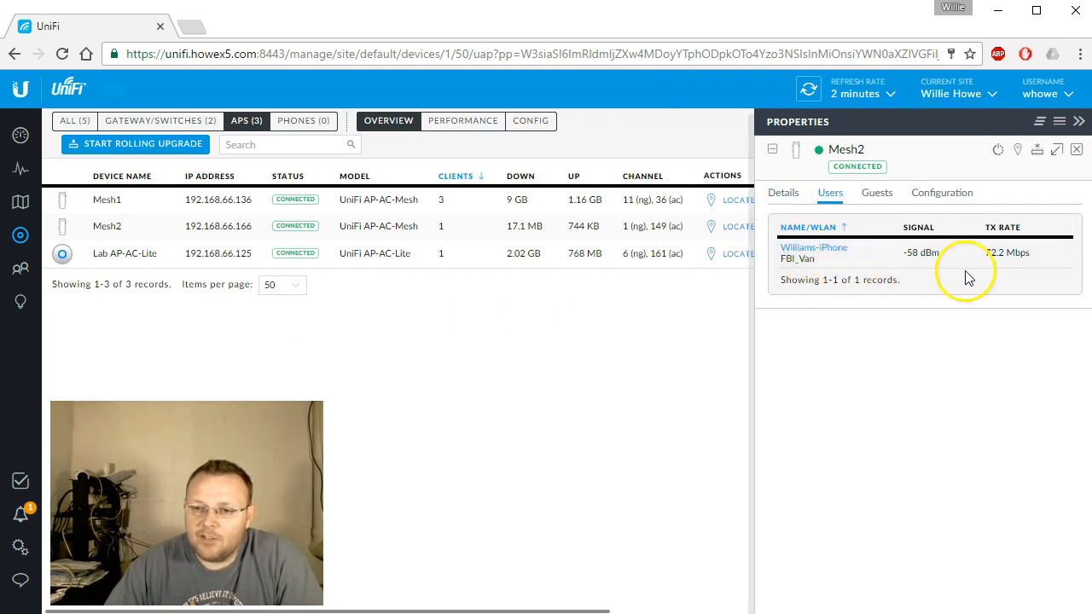
{"action": "mouse_move", "coordinate": [1002, 277]}
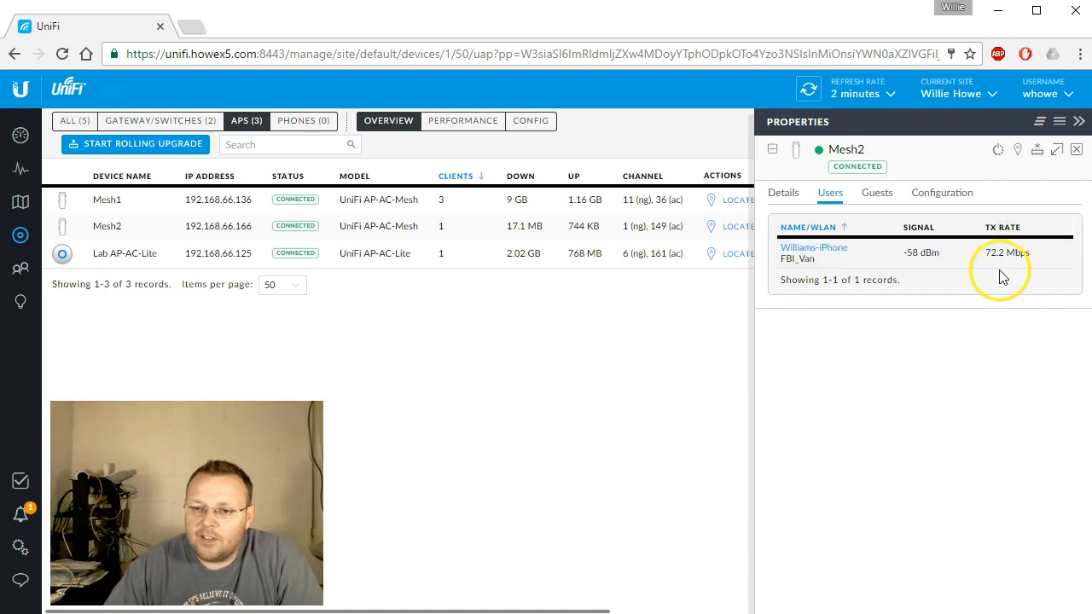